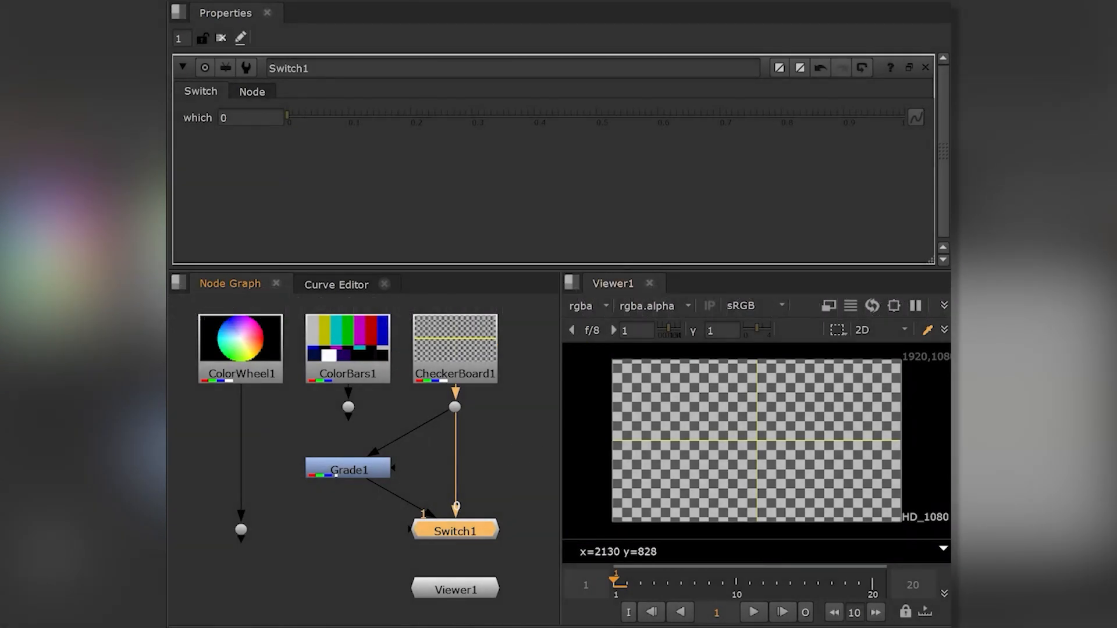
mouse_move(596, 175)
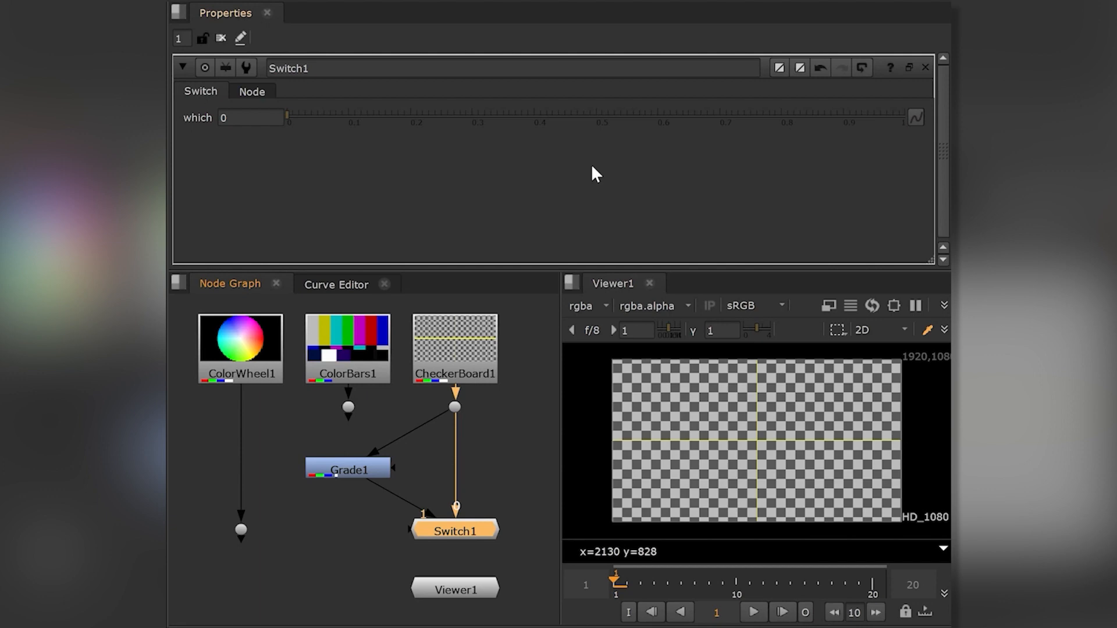
Set Switch1's 'which' value to 1 to show the ColorBars input
left_click(250, 117)
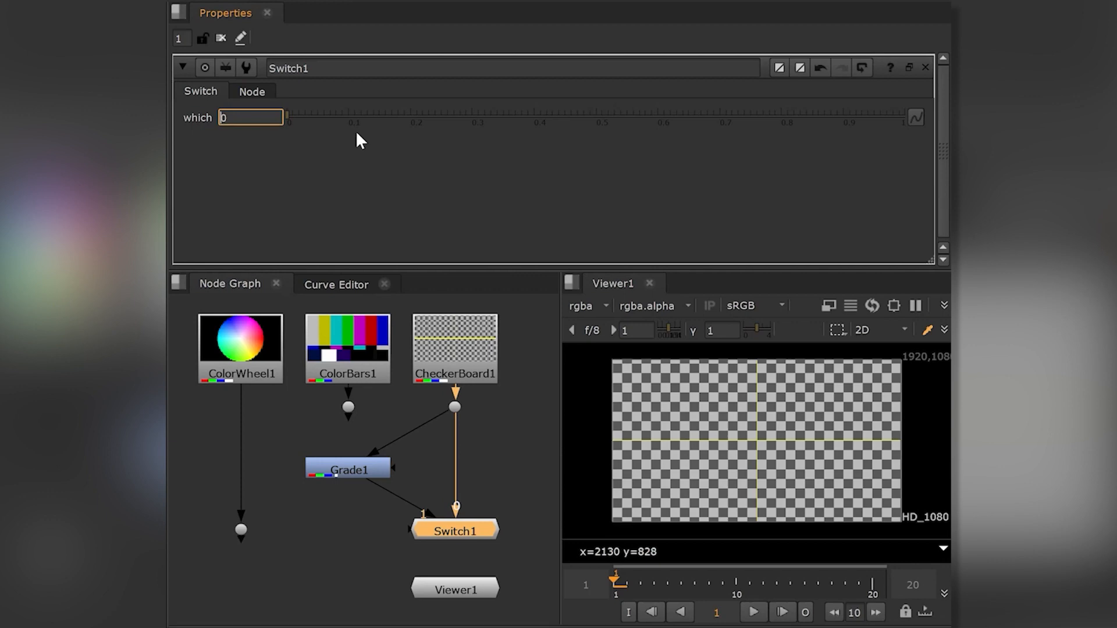
type("1")
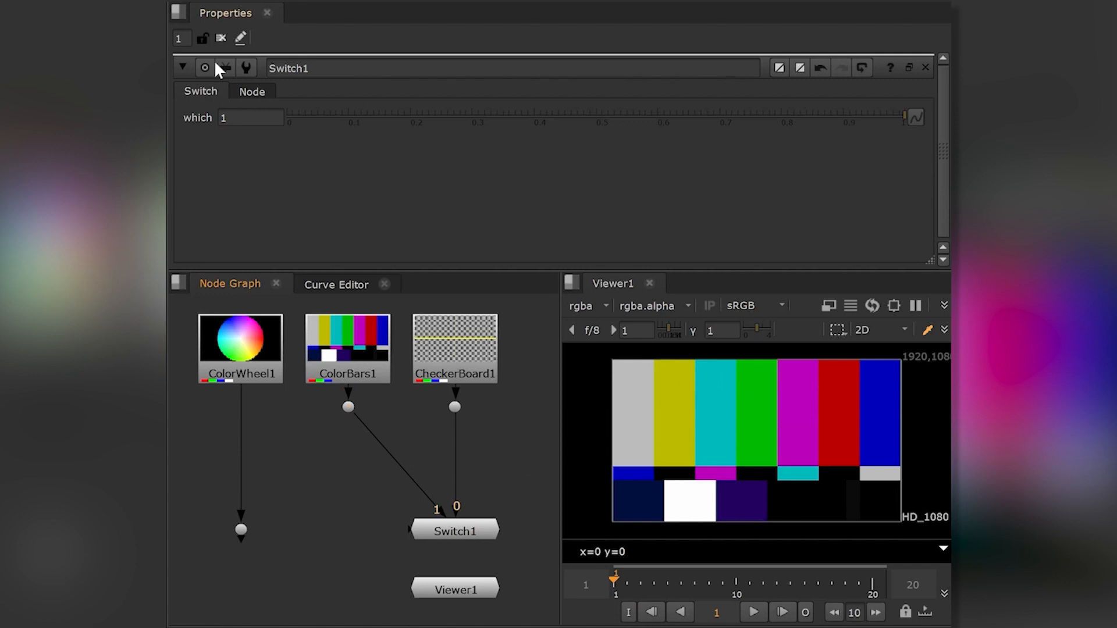
Set a key on Switch1's 'which', check it, then open its animation menu to remove keys
right_click(250, 117)
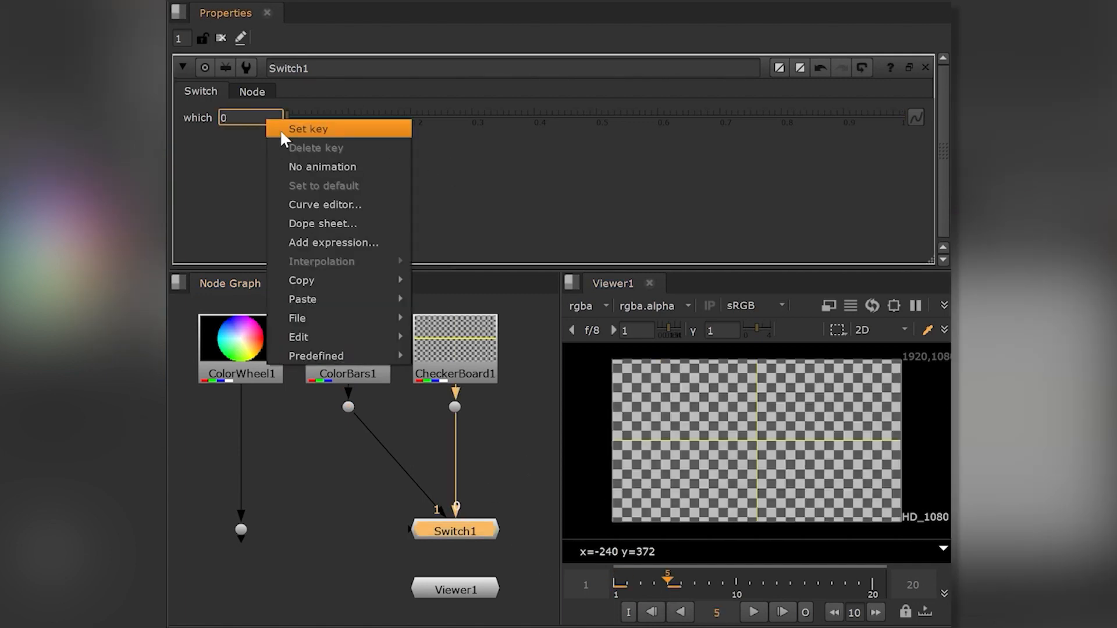
left_click(307, 130)
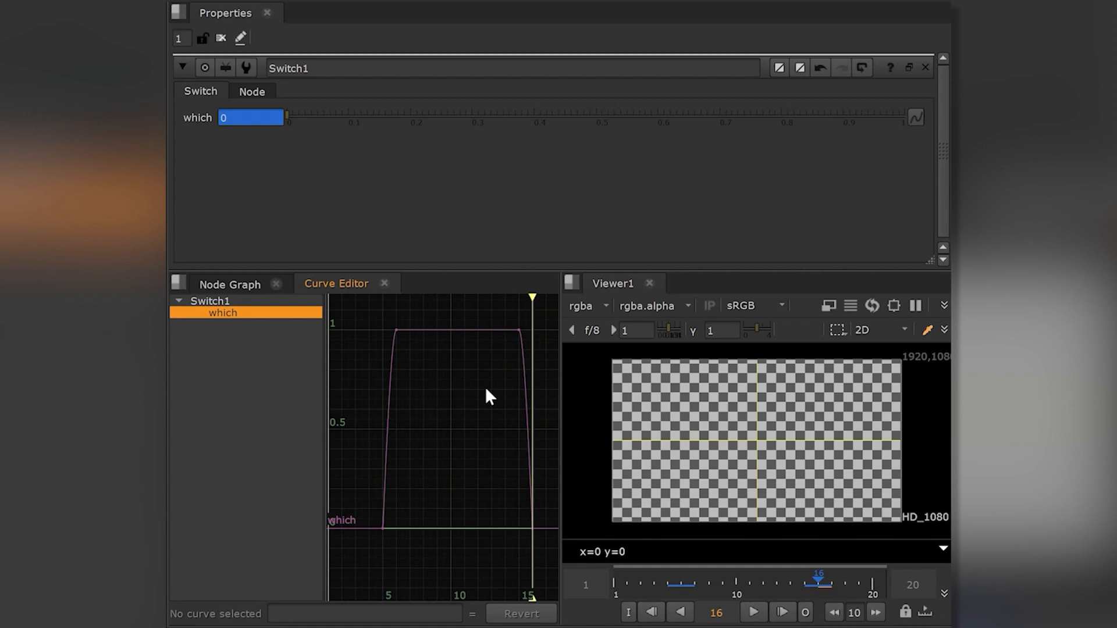
left_click(229, 284)
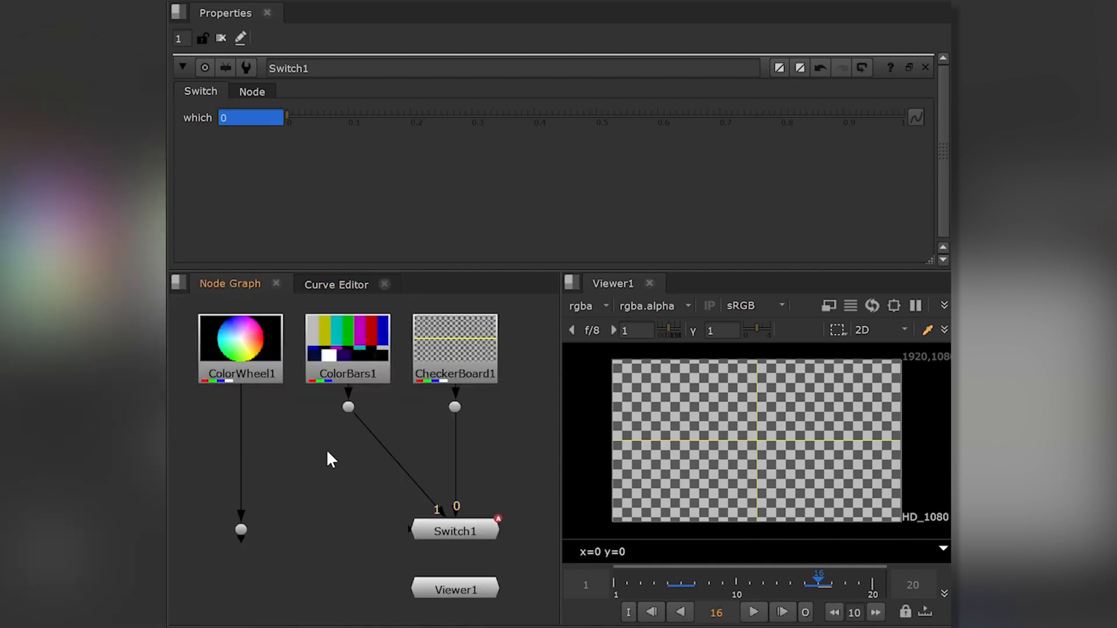
right_click(249, 117)
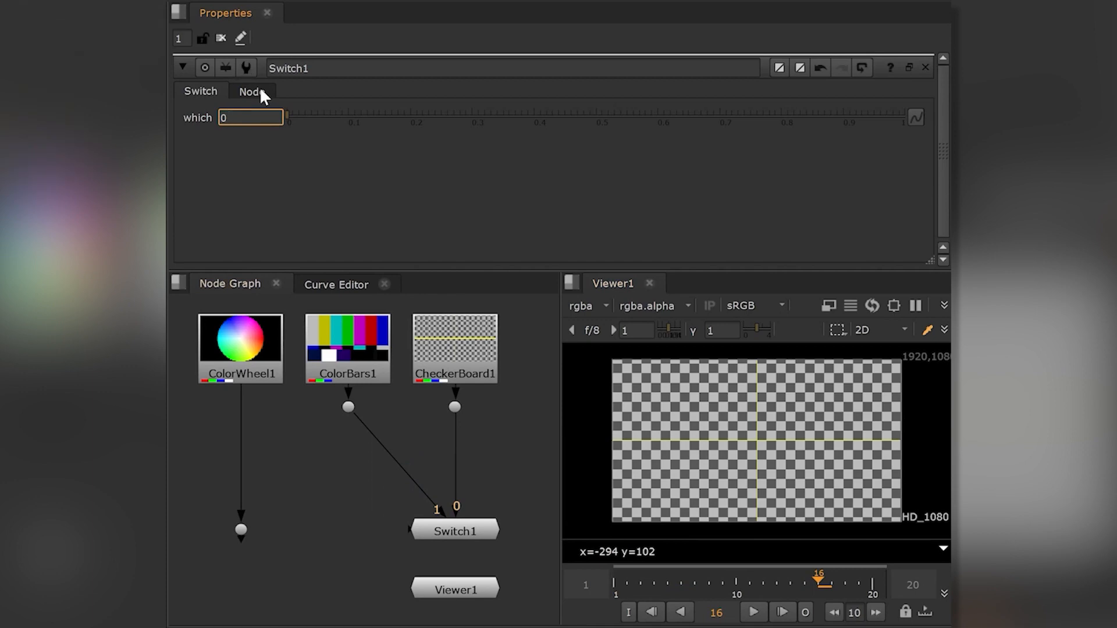
Confirm Switch1's 6–14 lifetime range, then set 'which' to 1 for ColorBars
left_click(251, 91)
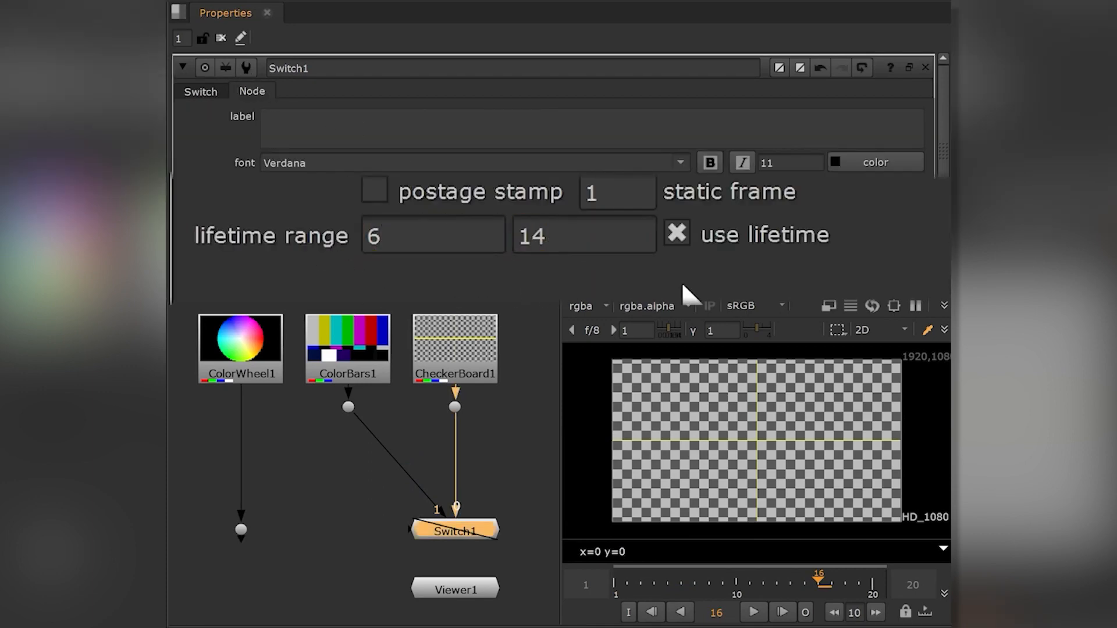
left_click(200, 91)
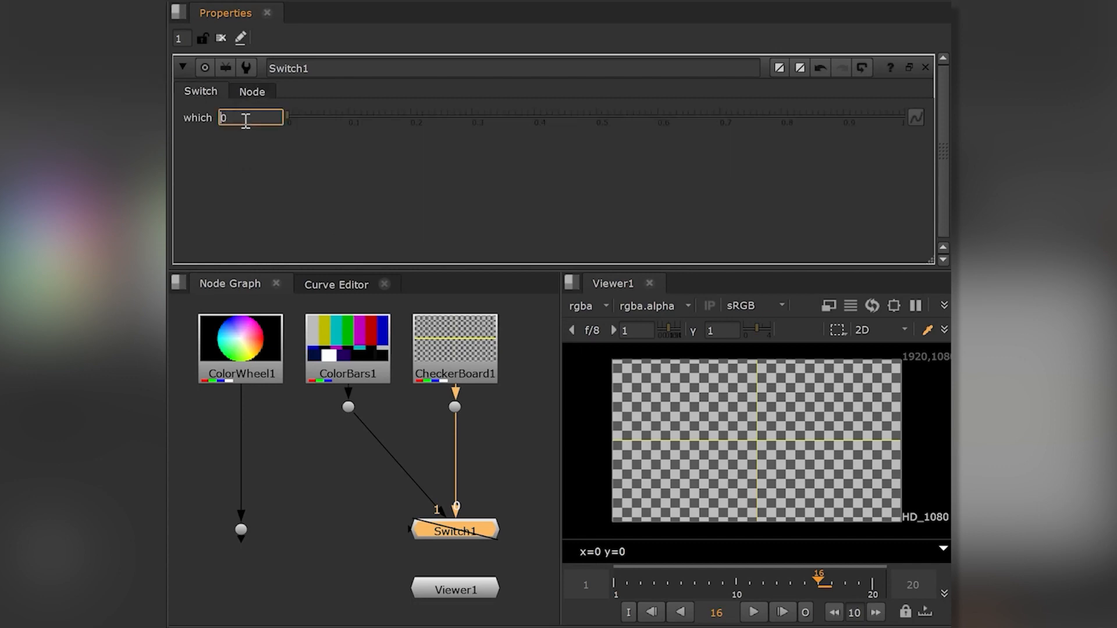
type("1")
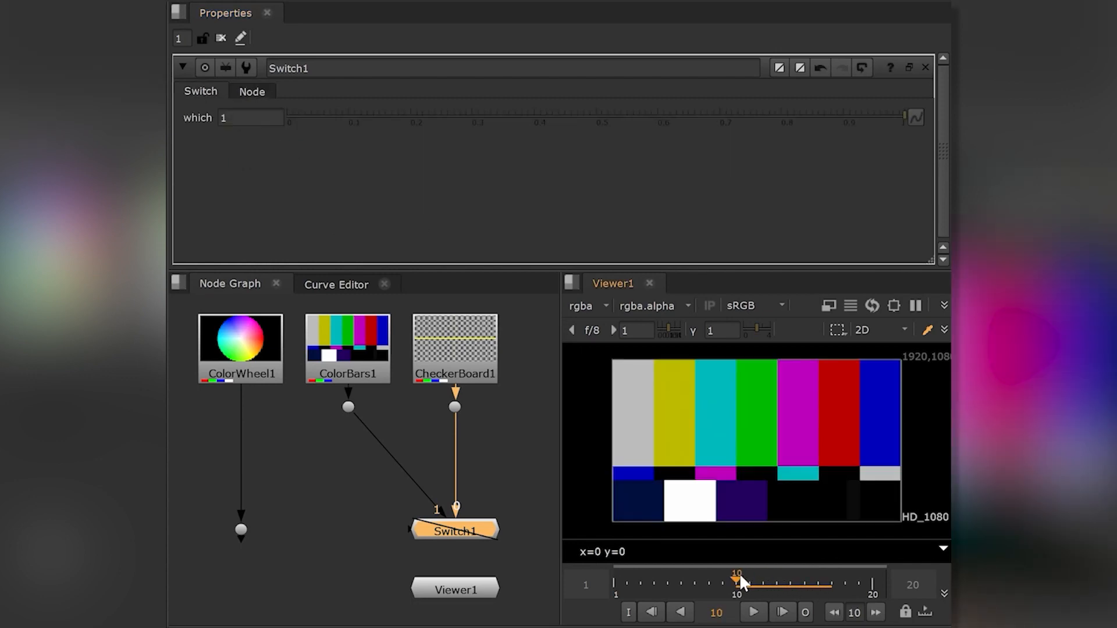
Scrub the timeline into the 6–14 range and open Switch1's Node tab for labelling
left_click_drag(737, 580, 681, 580)
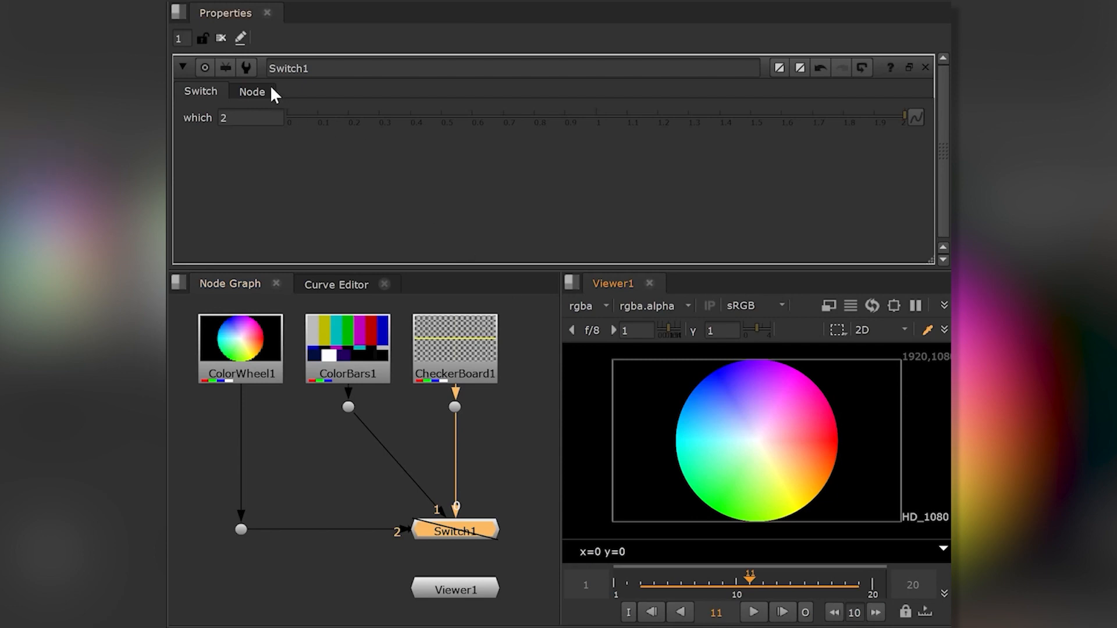
left_click(252, 91)
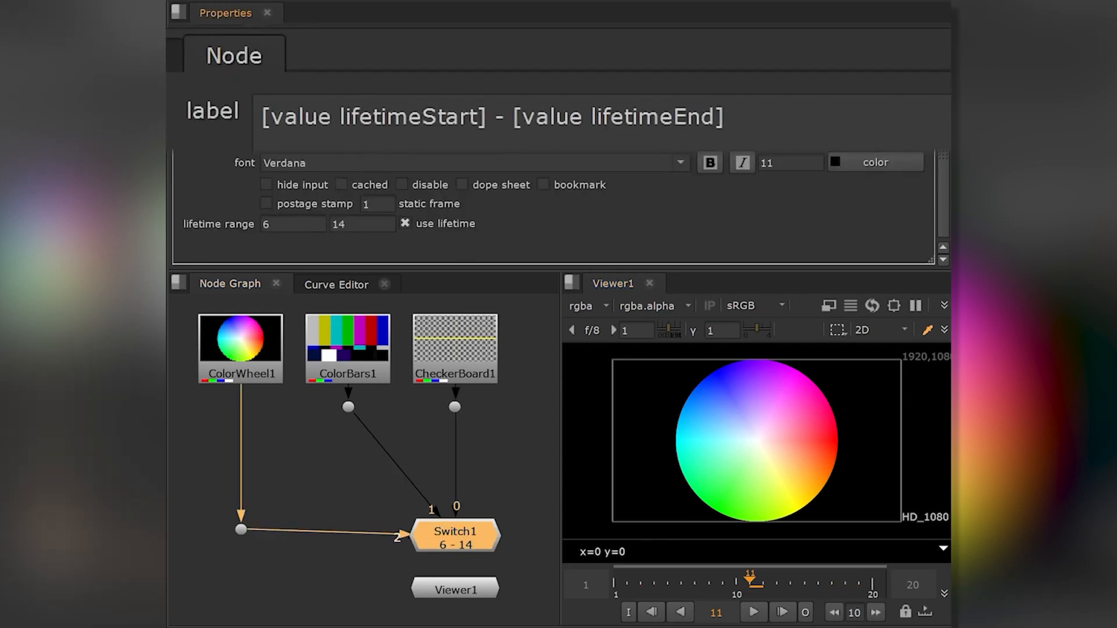